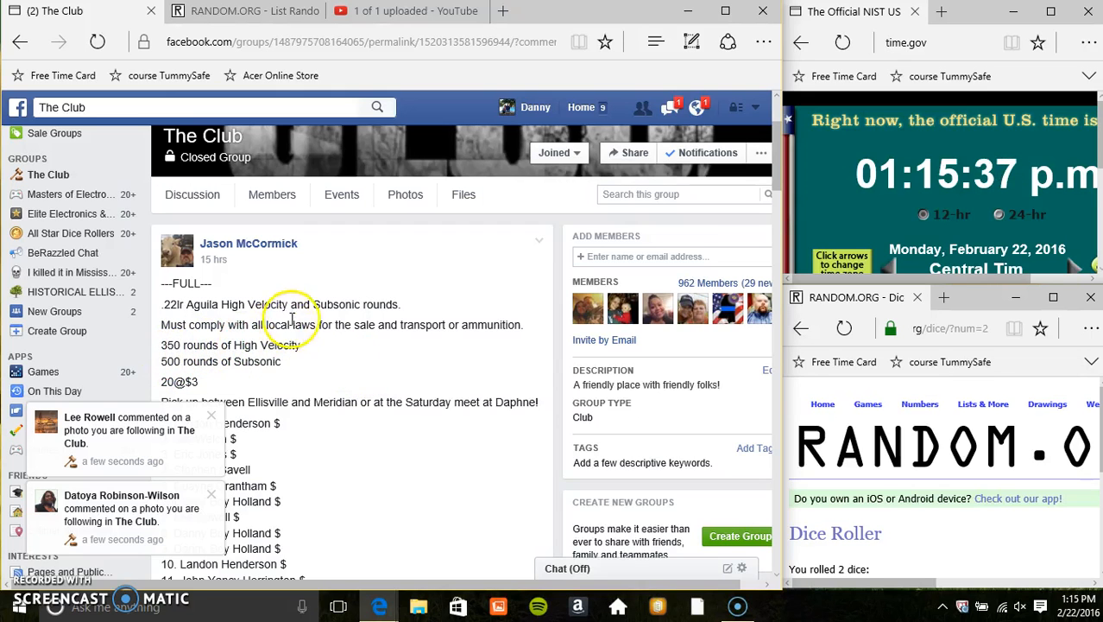
# Step: Review the group post's 20-name list and comments, then move to the List Randomizer tab
pyautogui.scroll(-3)
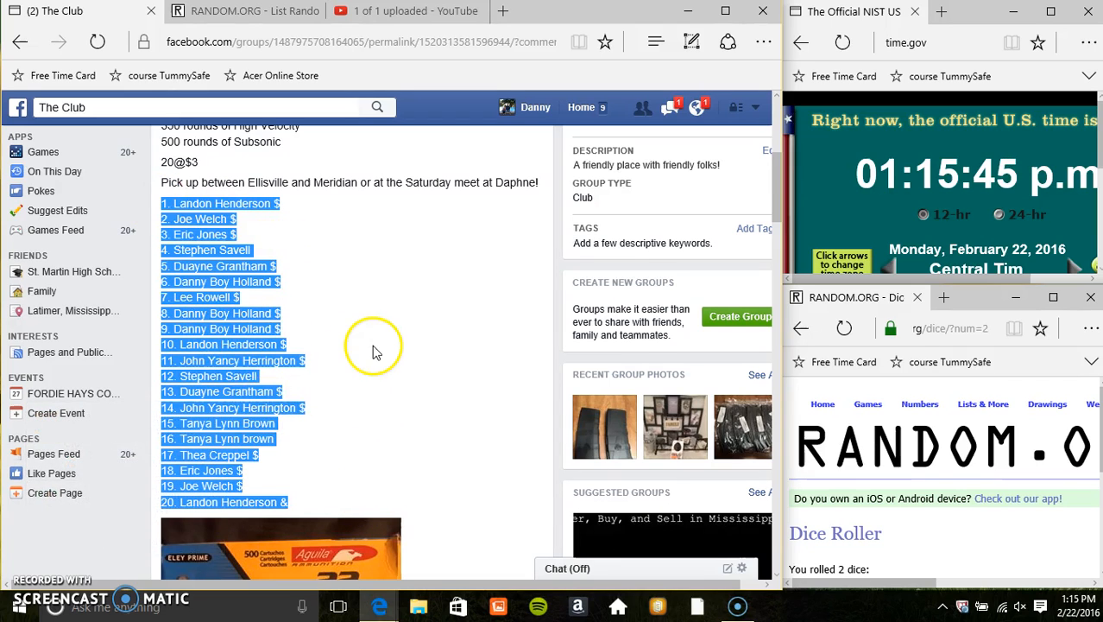
pyautogui.scroll(-3)
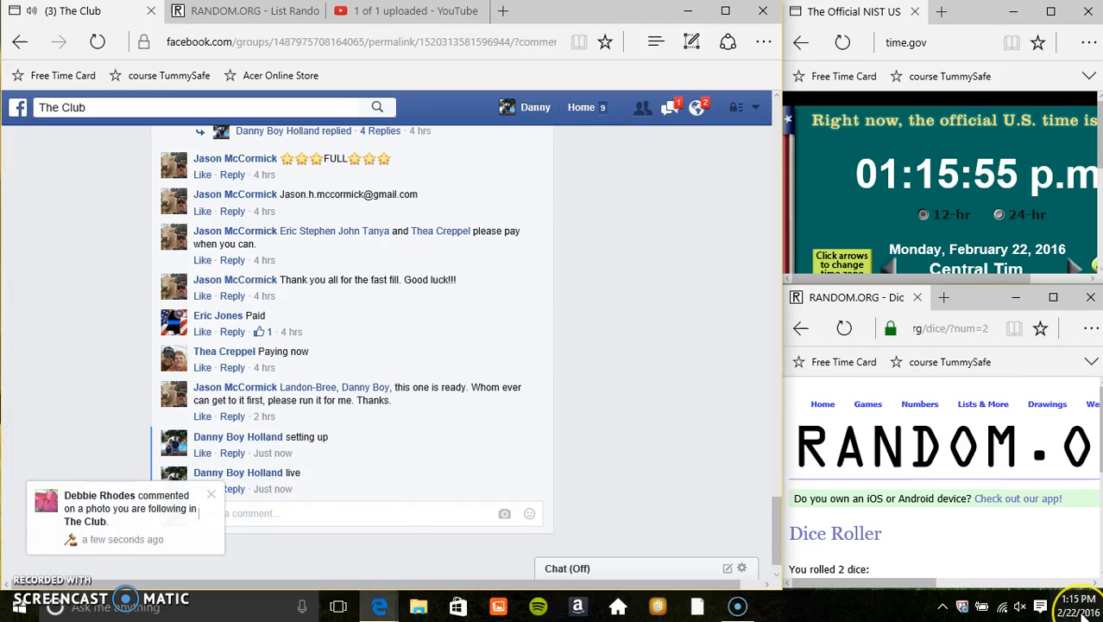
pyautogui.click(1062, 606)
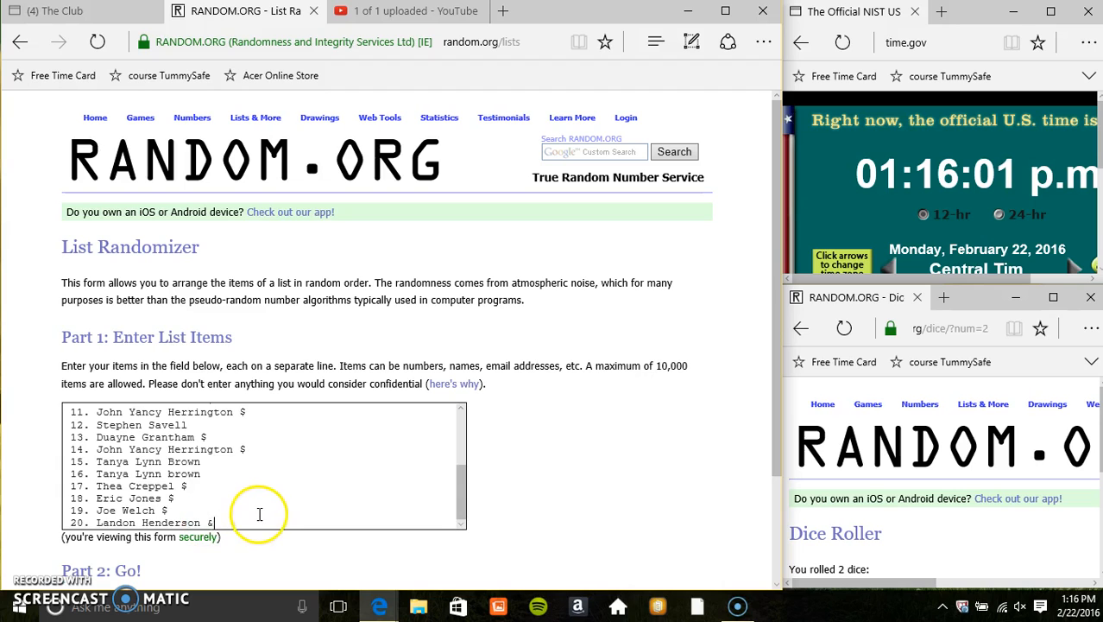
# Step: Roll two virtual dice in the Dice Roller from the Games menu, leaving the names pasted
pyautogui.scroll(3)
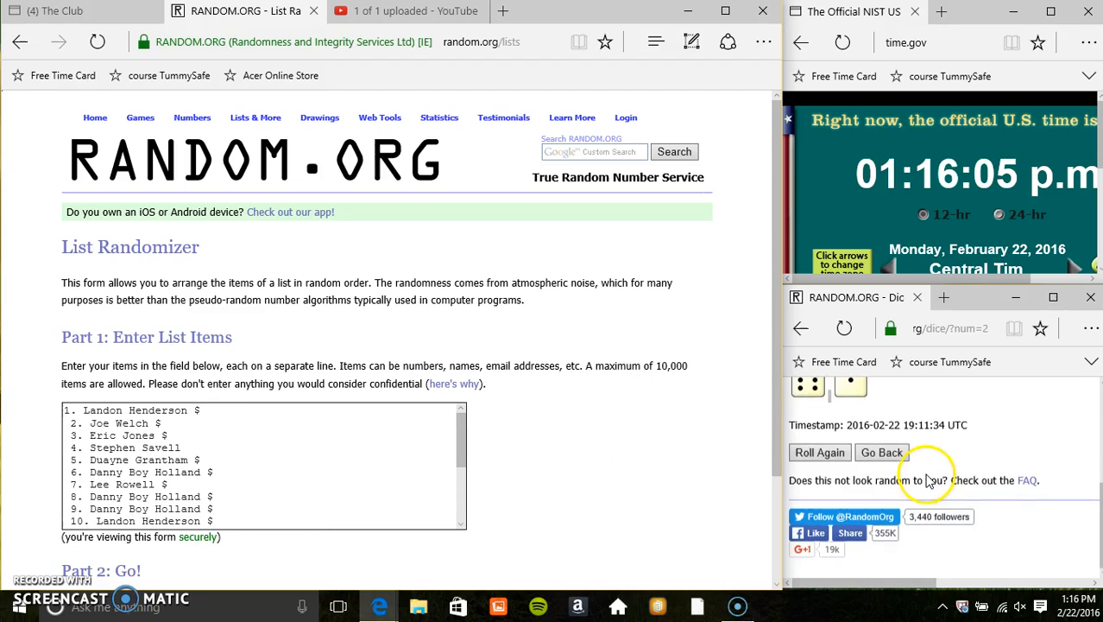
pyautogui.scroll(3)
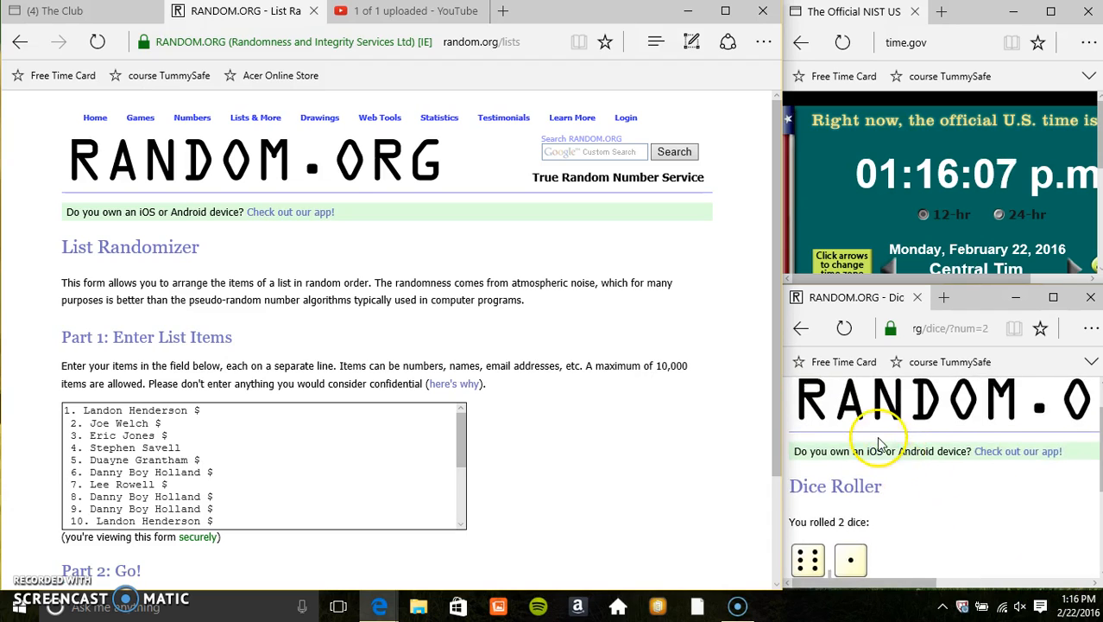
pyautogui.click(866, 404)
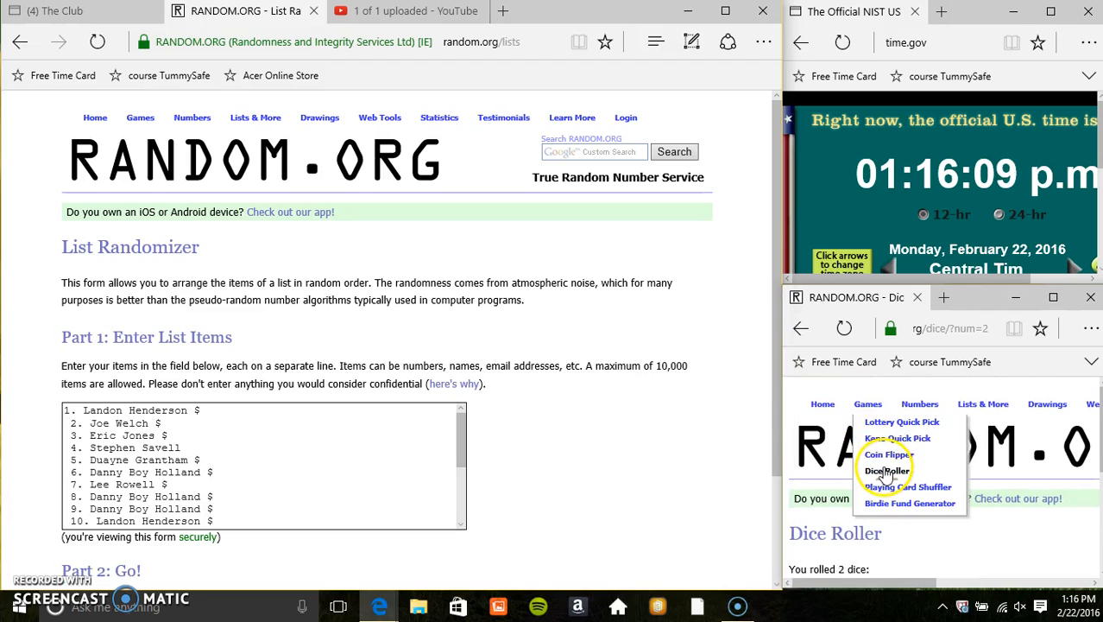
pyautogui.click(886, 470)
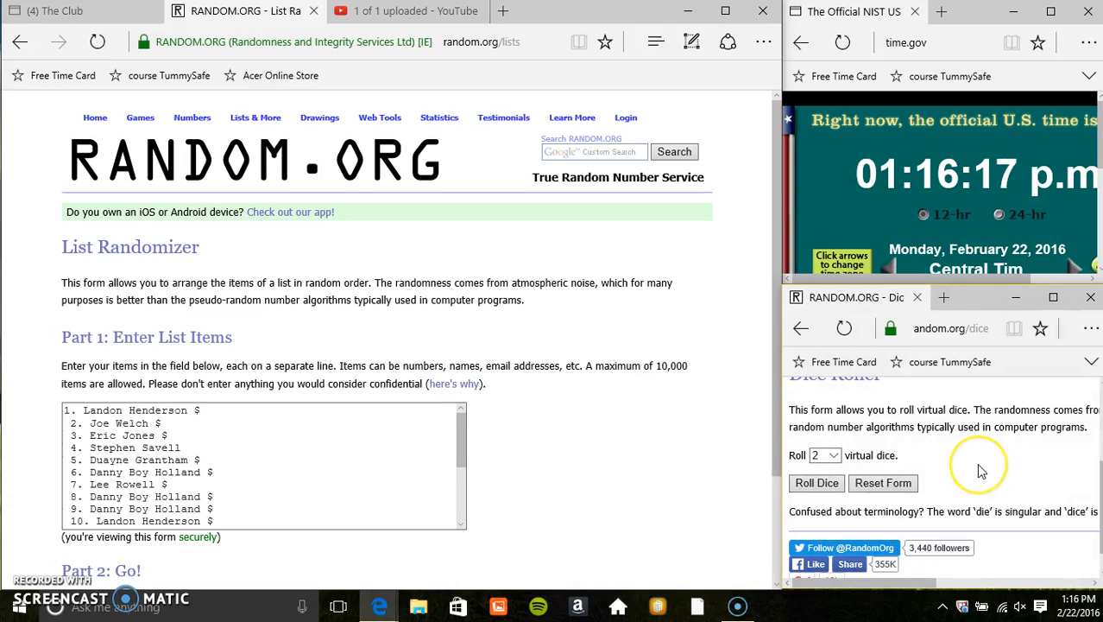
pyautogui.moveTo(924, 475)
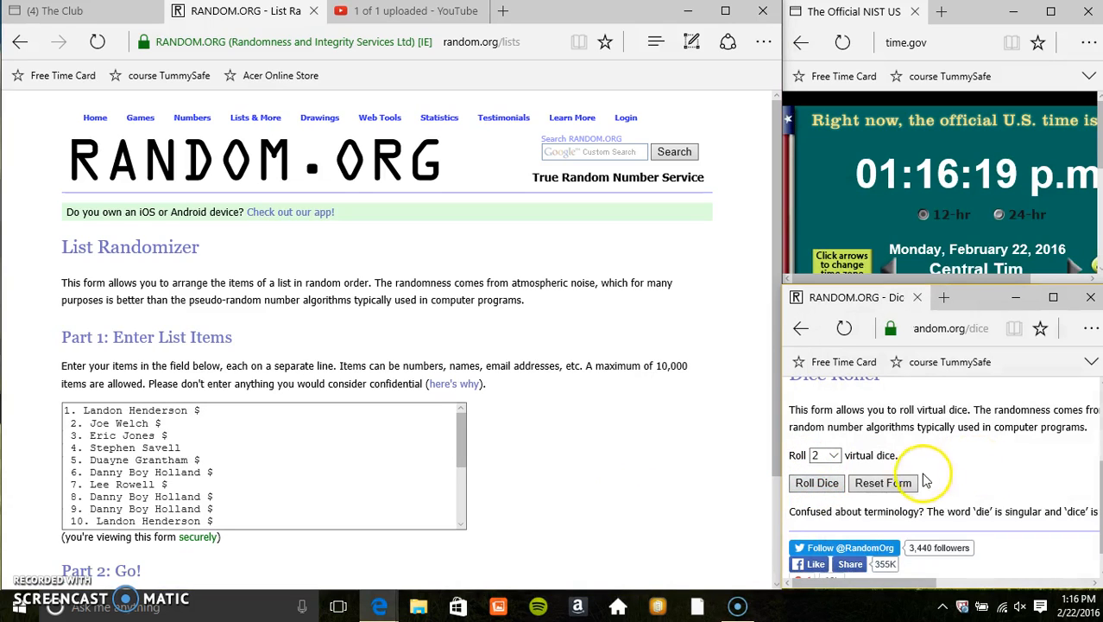
pyautogui.click(815, 484)
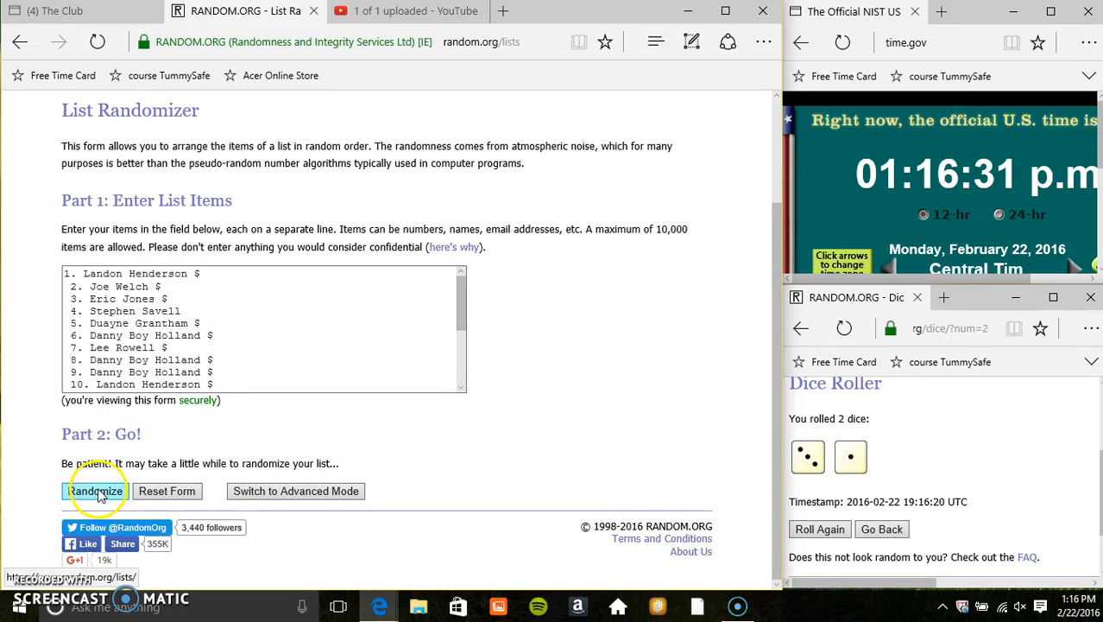
# Step: Shuffle the 20-name list until it reads randomized 4 times, then return to The Club tab
pyautogui.click(95, 490)
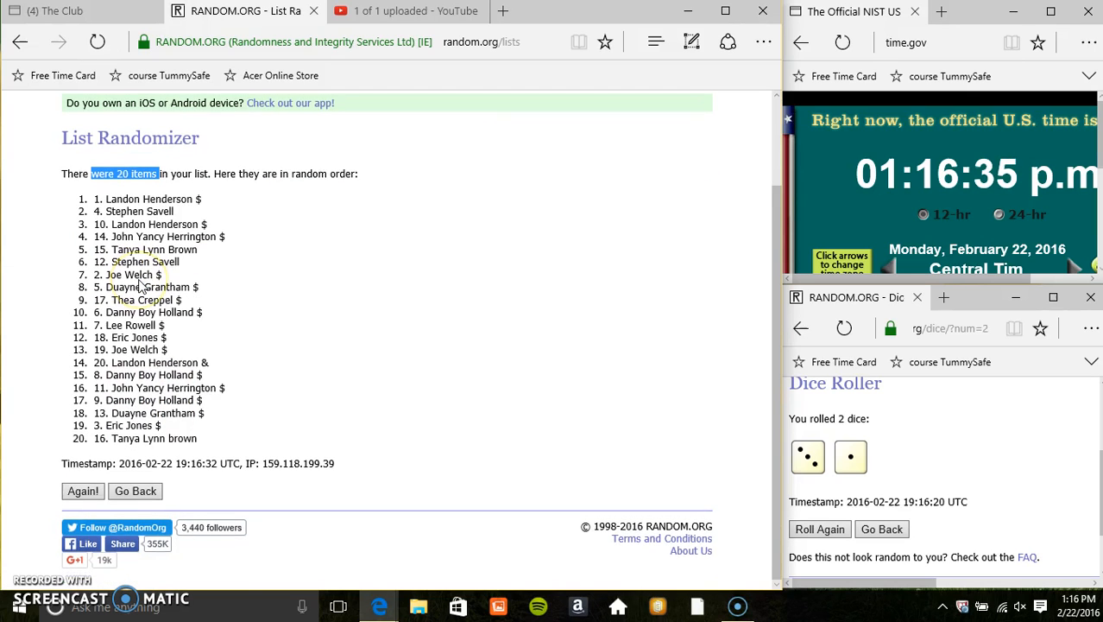
pyautogui.click(83, 491)
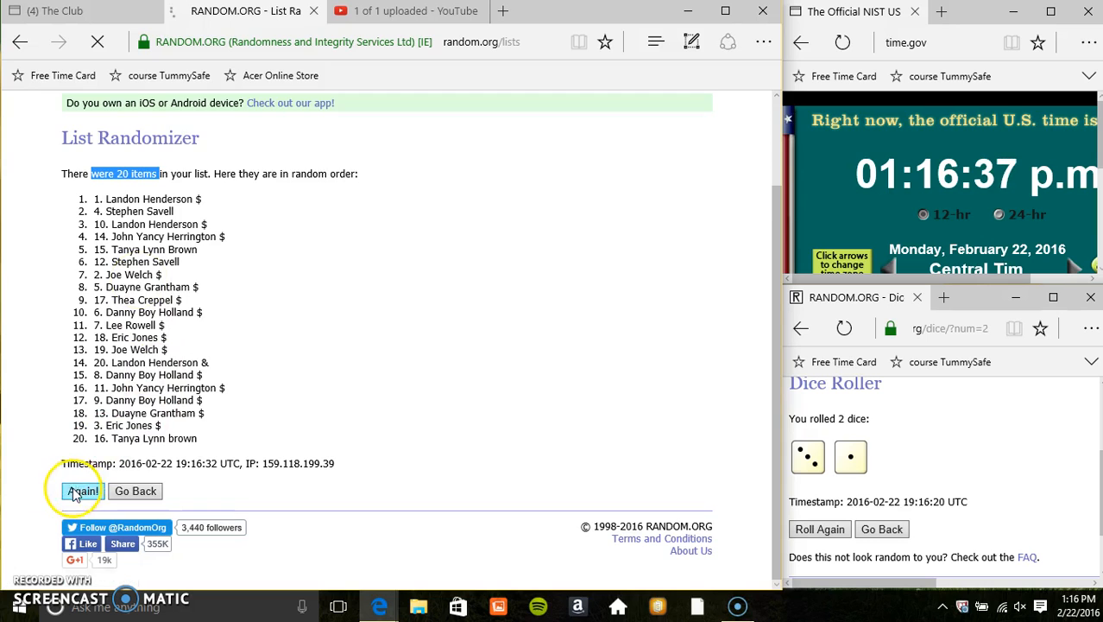
pyautogui.click(83, 491)
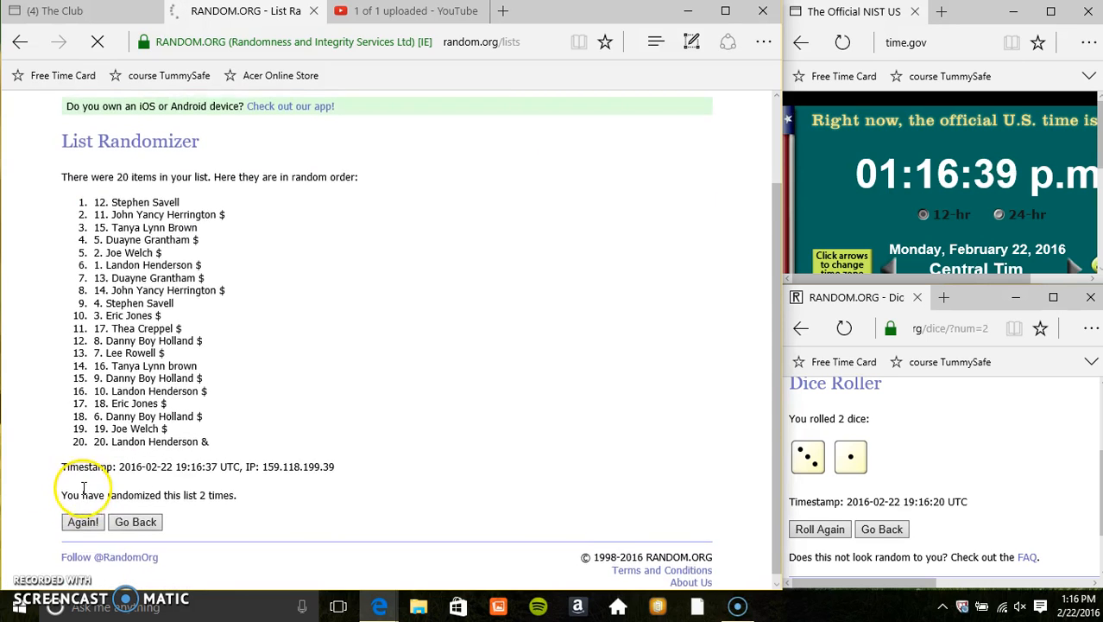
pyautogui.click(83, 522)
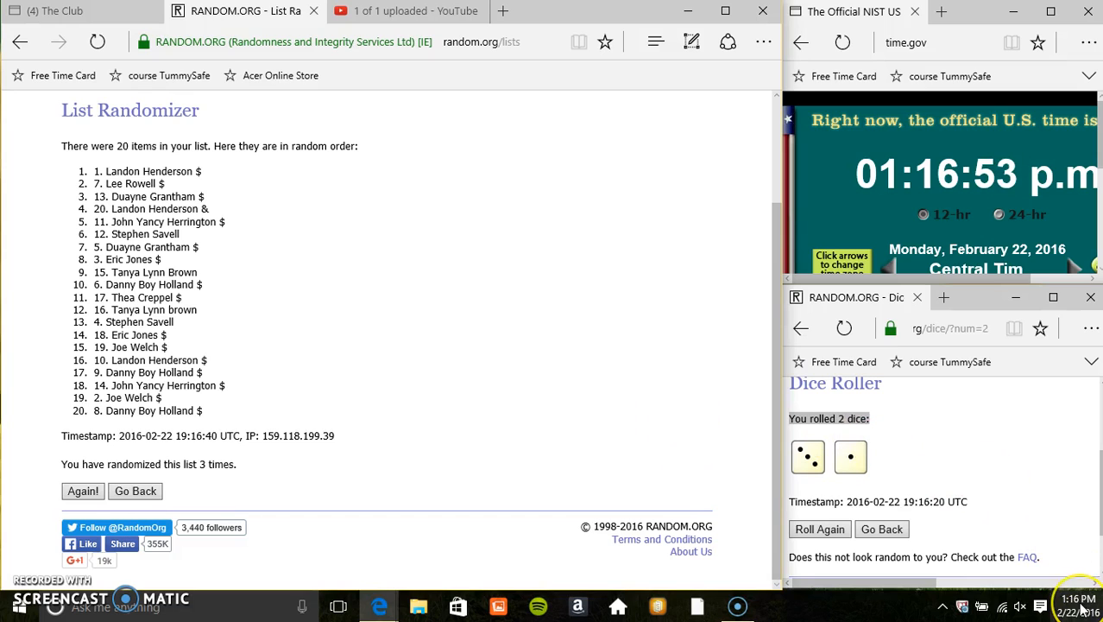
pyautogui.click(1077, 605)
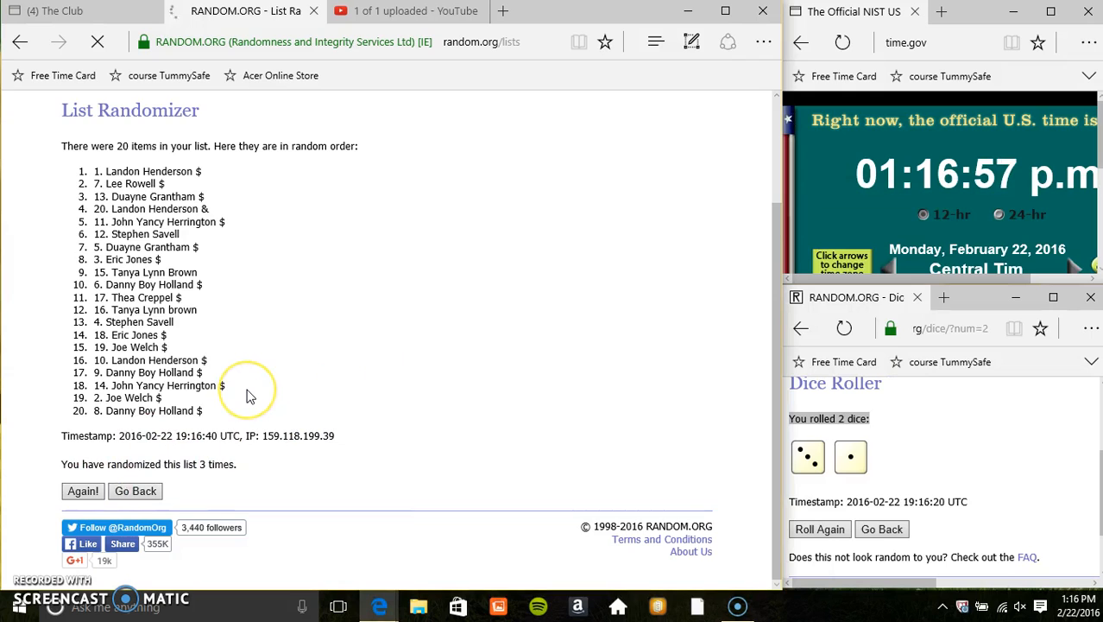
pyautogui.click(83, 490)
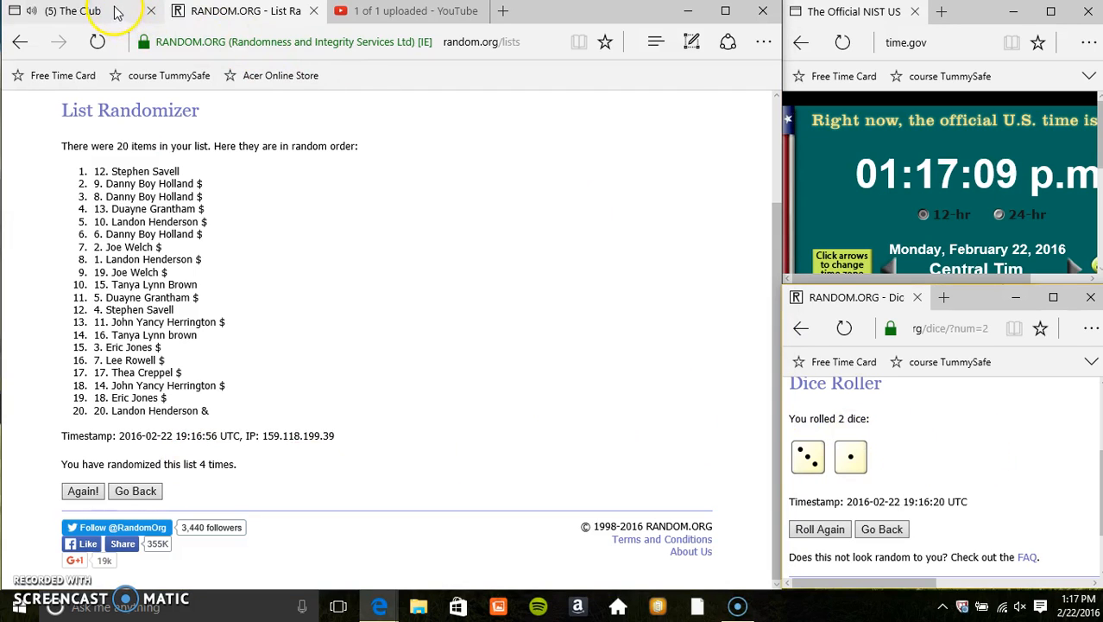
pyautogui.click(60, 10)
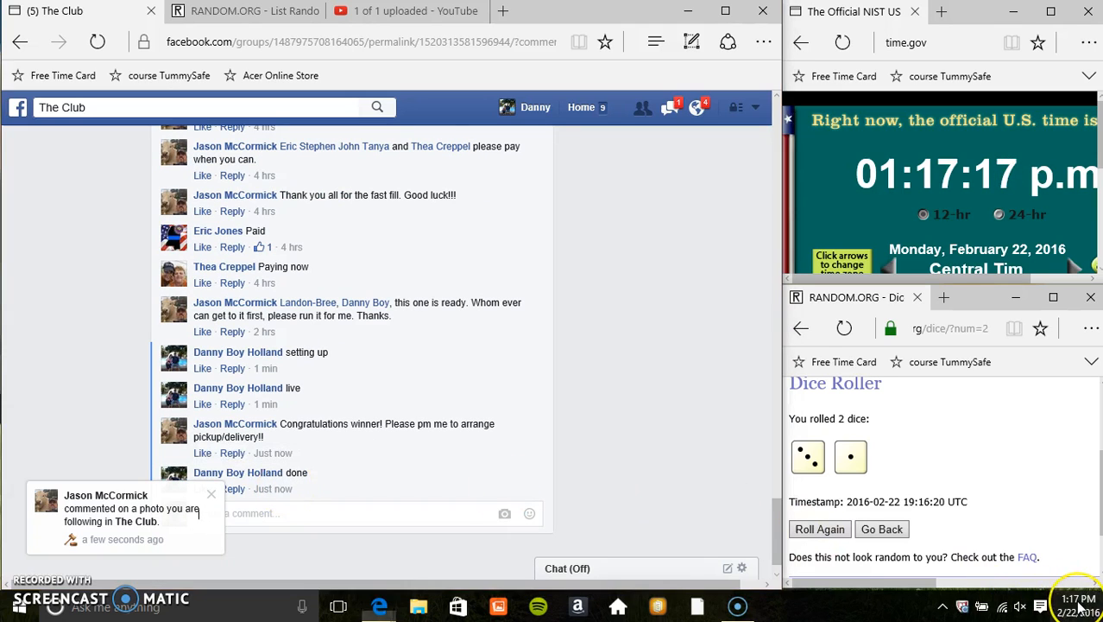
# Step: Show the system date and time flyout from the taskbar clock beside the 'done' comment
pyautogui.click(1077, 597)
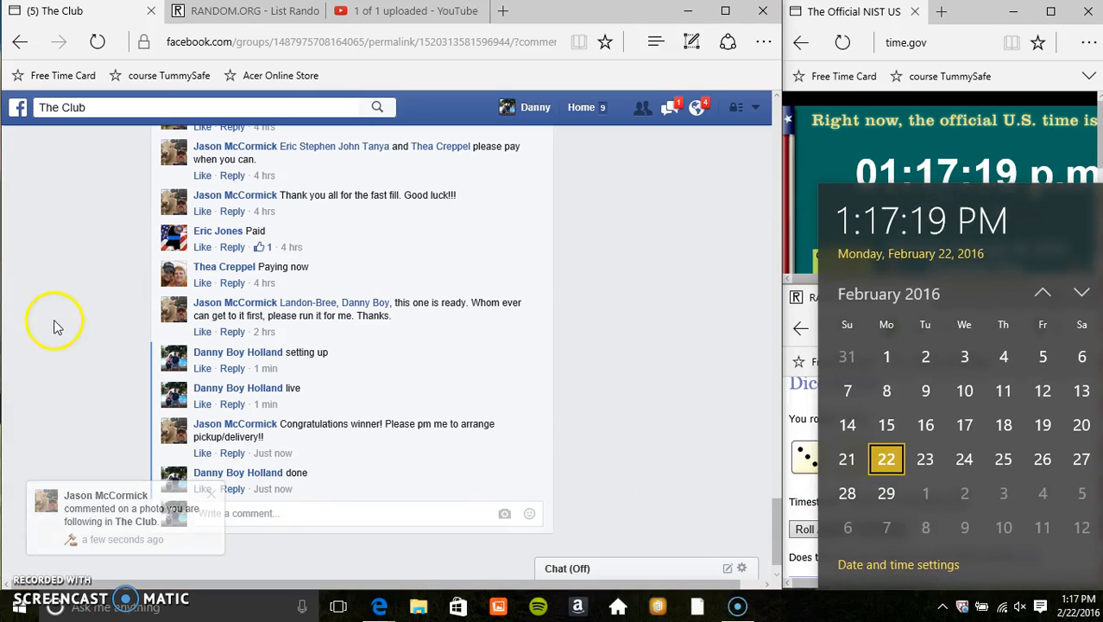